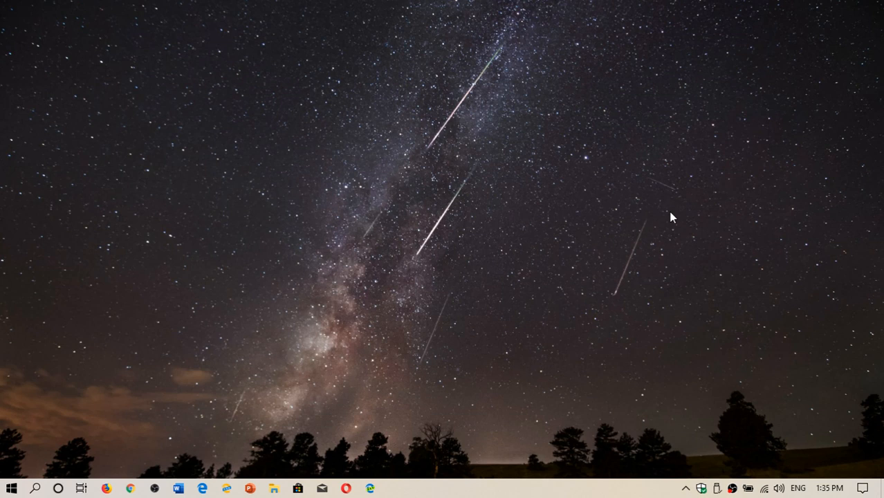
pyautogui.moveTo(702, 489)
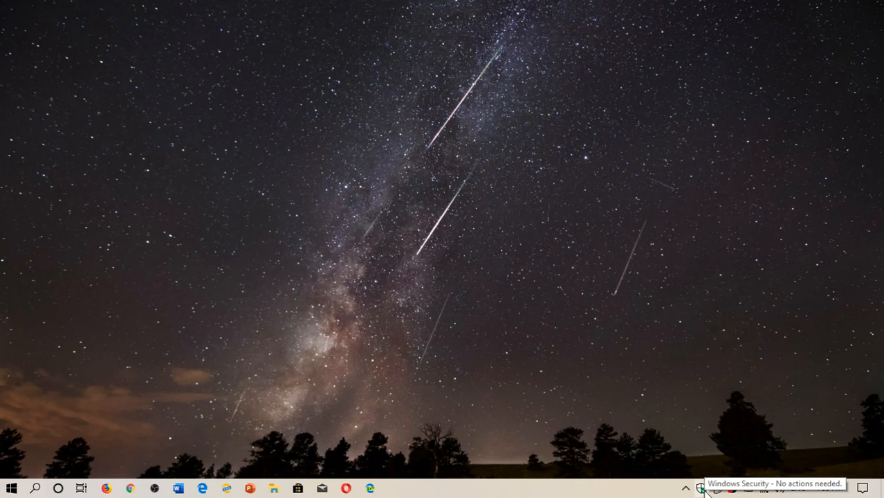
# Step: Launch Windows Security from the taskbar shield to its Security at a glance overview
pyautogui.click(700, 489)
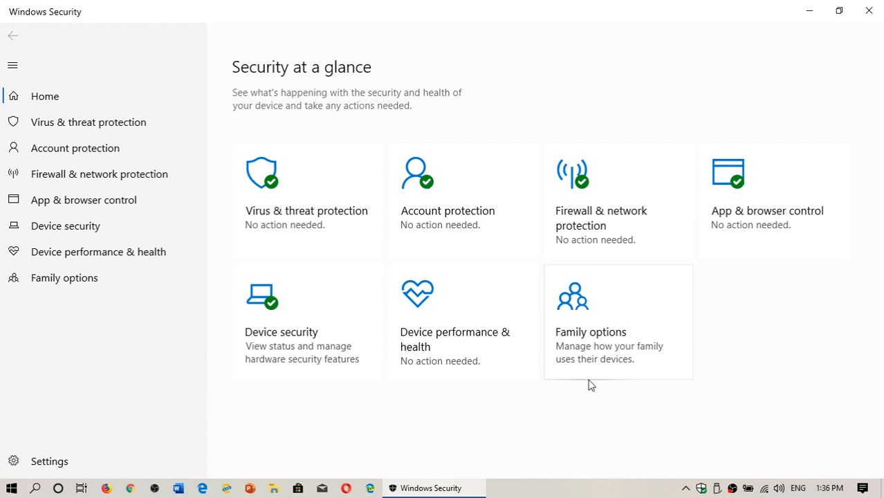
# Step: Close the Windows Security window, returning to the desktop
pyautogui.click(869, 11)
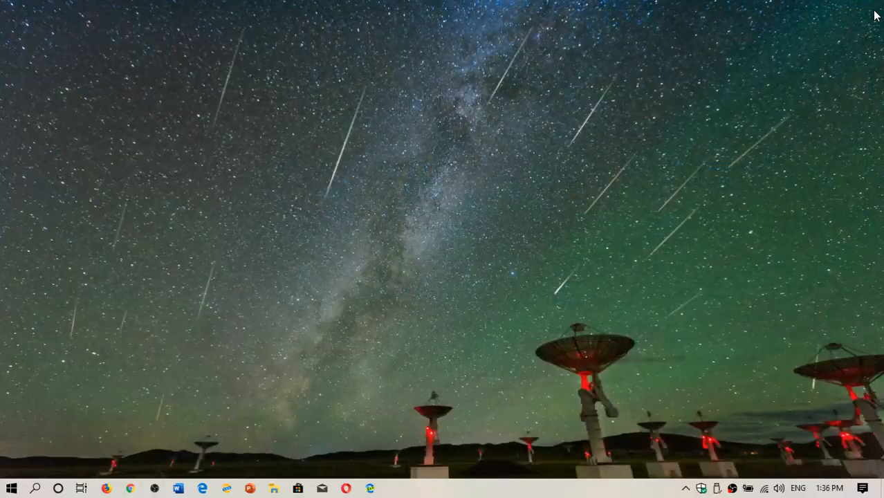
pyautogui.moveTo(834, 200)
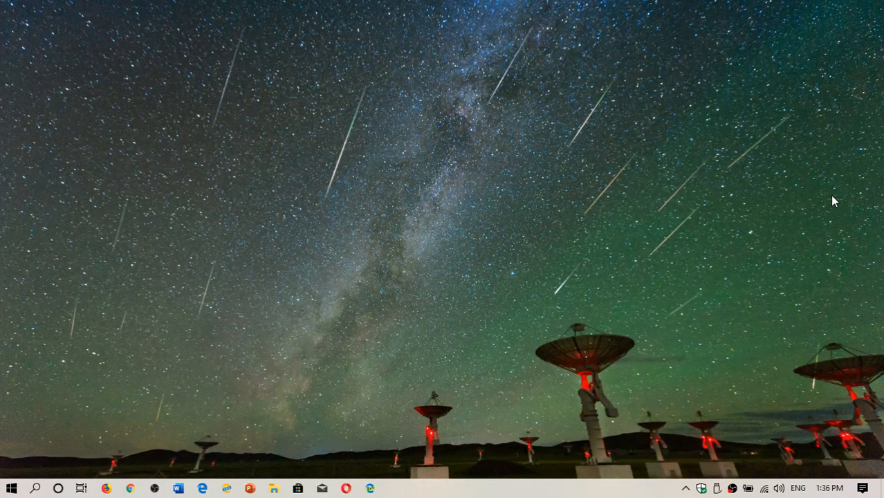
pyautogui.moveTo(539, 316)
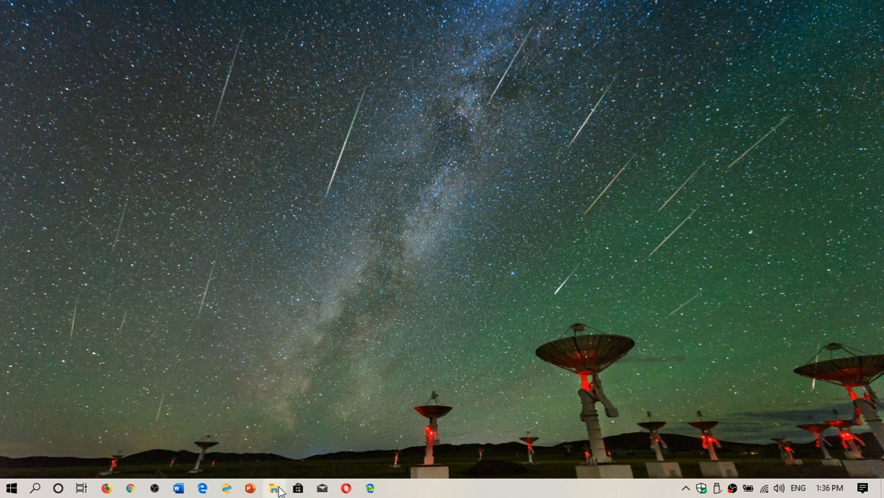
pyautogui.click(276, 488)
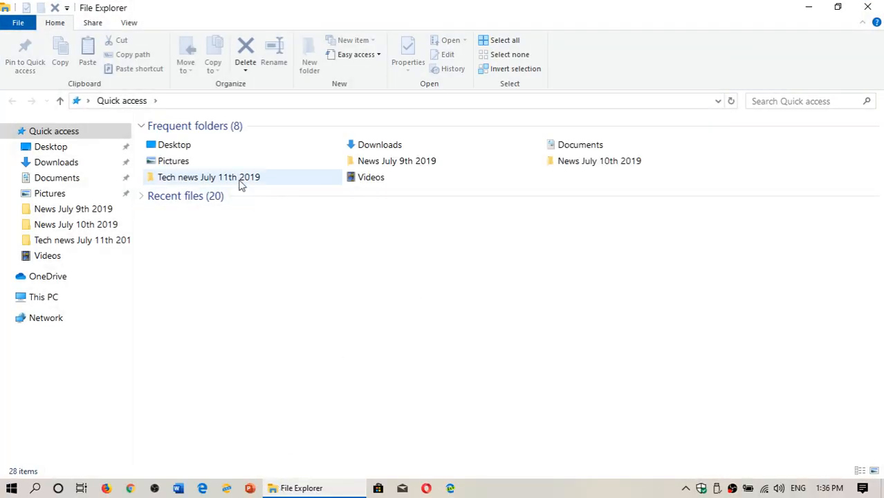
pyautogui.rightClick(208, 177)
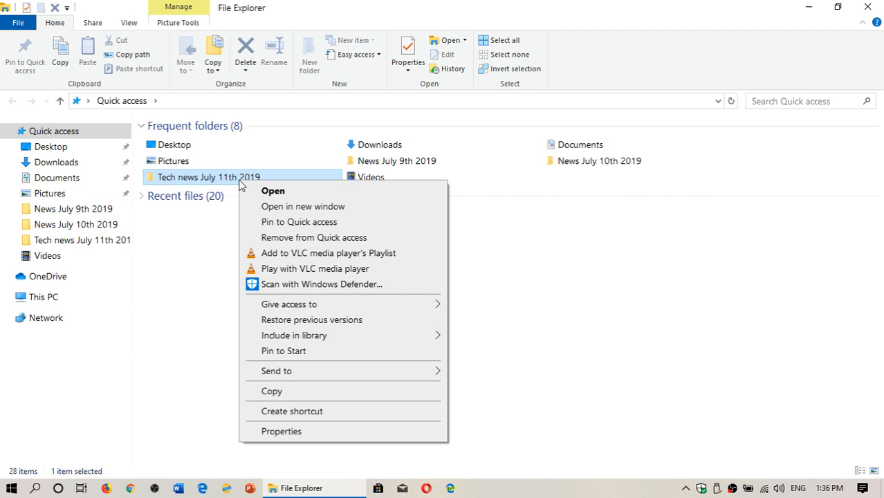
pyautogui.moveTo(317, 285)
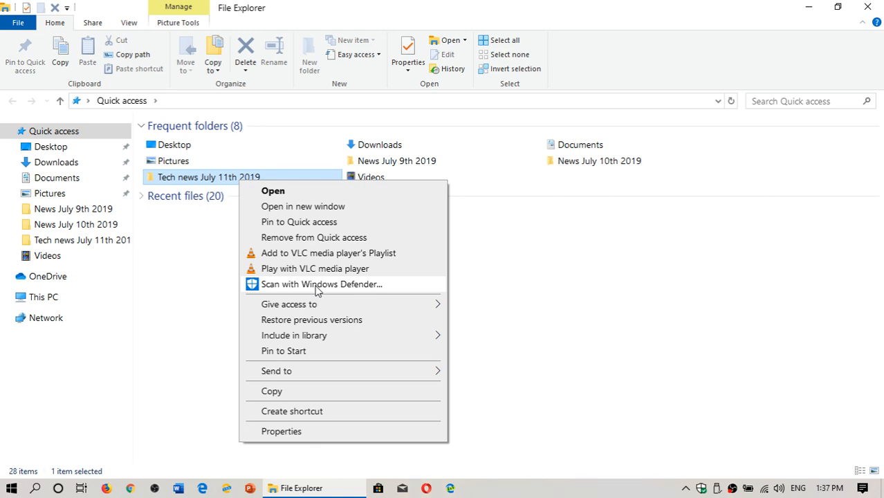
pyautogui.moveTo(603, 343)
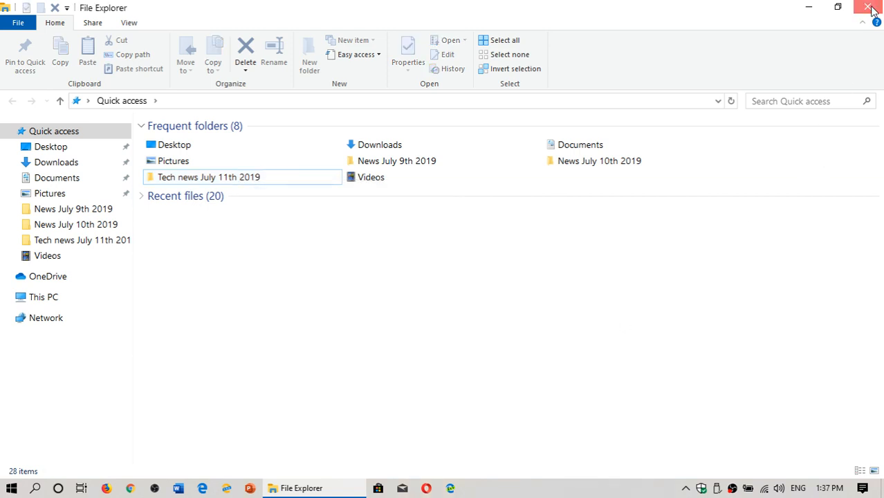
pyautogui.click(869, 9)
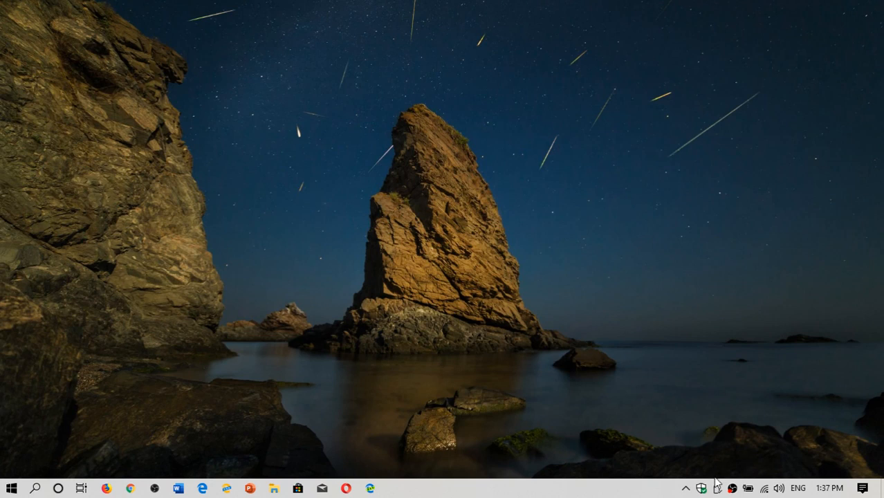
pyautogui.moveTo(703, 487)
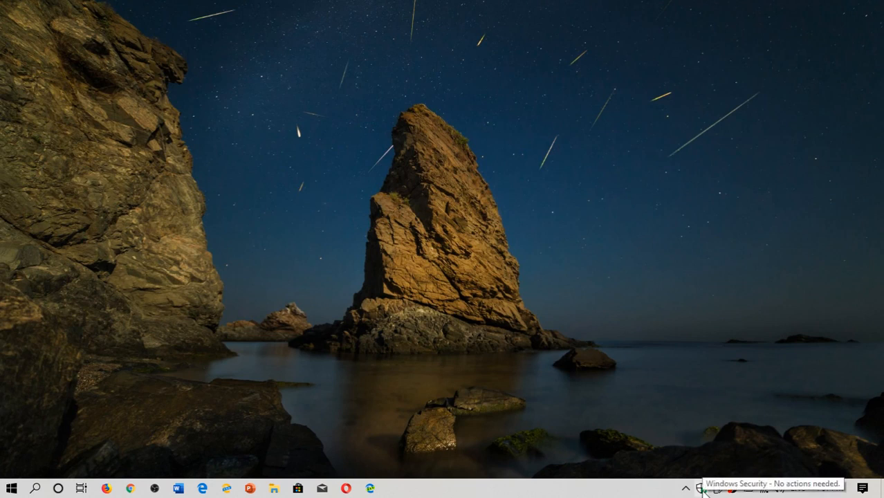
# Step: Reopen Windows Security and go through Virus & threat protection to the Scan options page
pyautogui.click(701, 488)
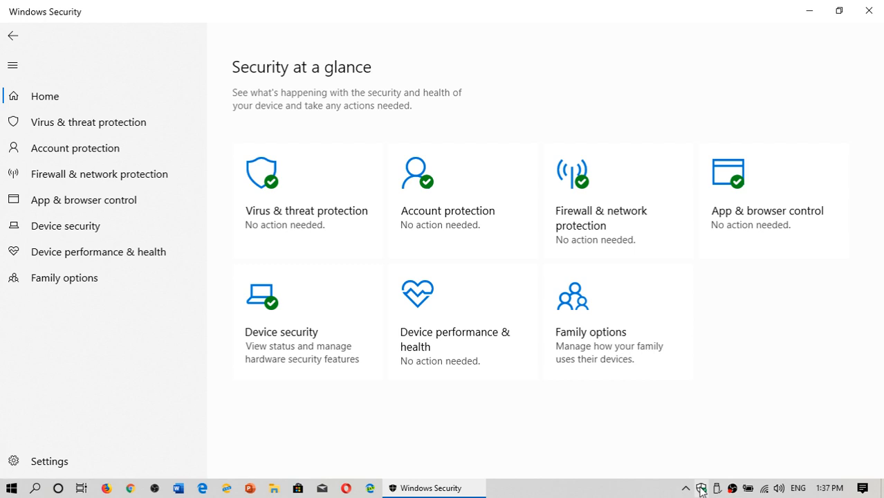
pyautogui.moveTo(699, 487)
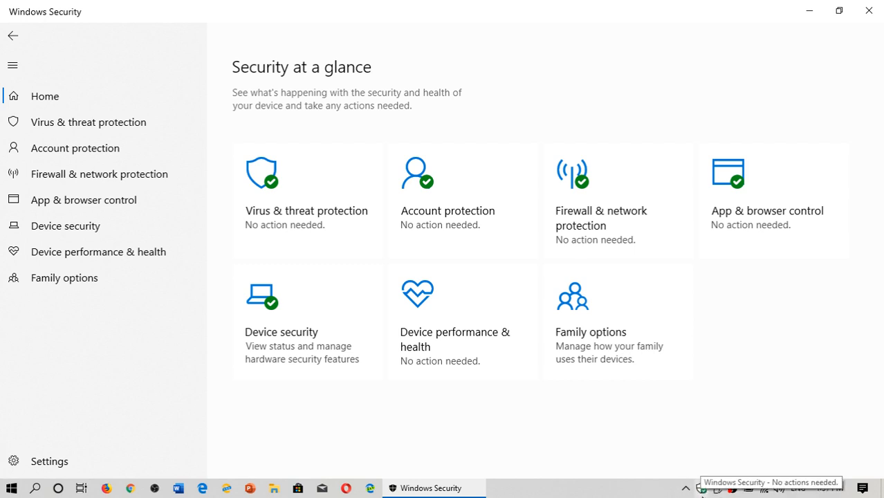
pyautogui.moveTo(704, 493)
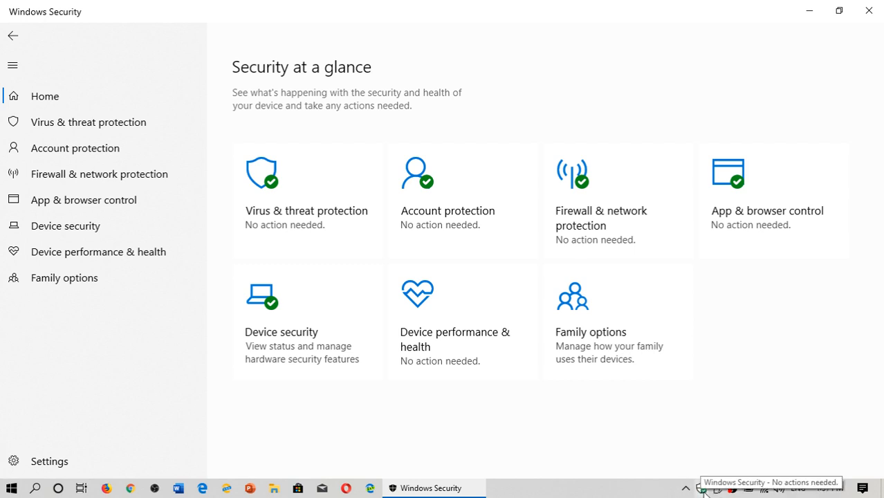
pyautogui.moveTo(686, 487)
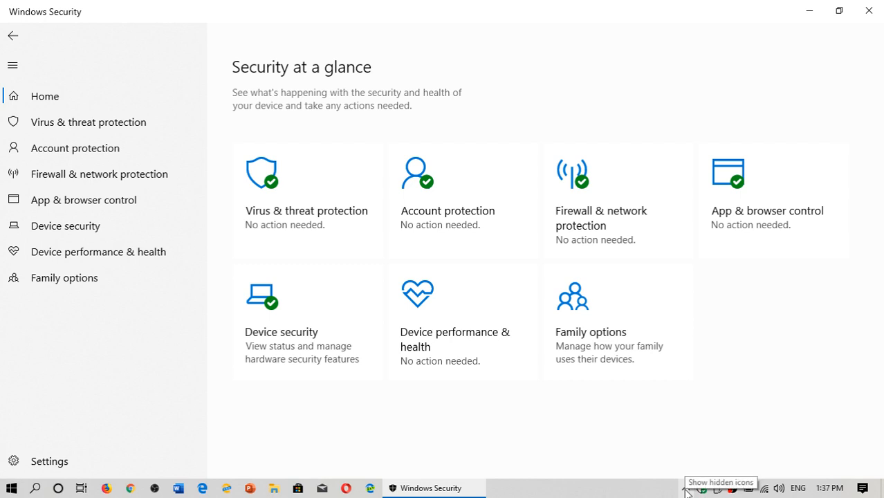
pyautogui.click(686, 487)
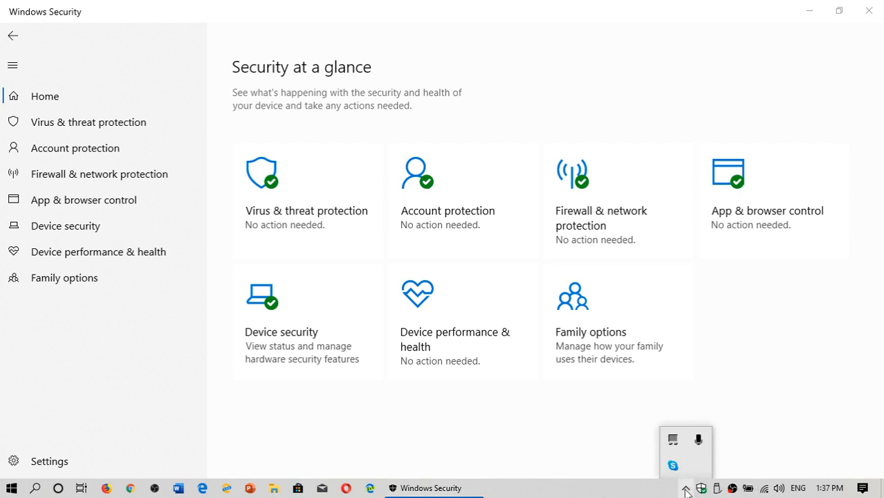
pyautogui.moveTo(546, 448)
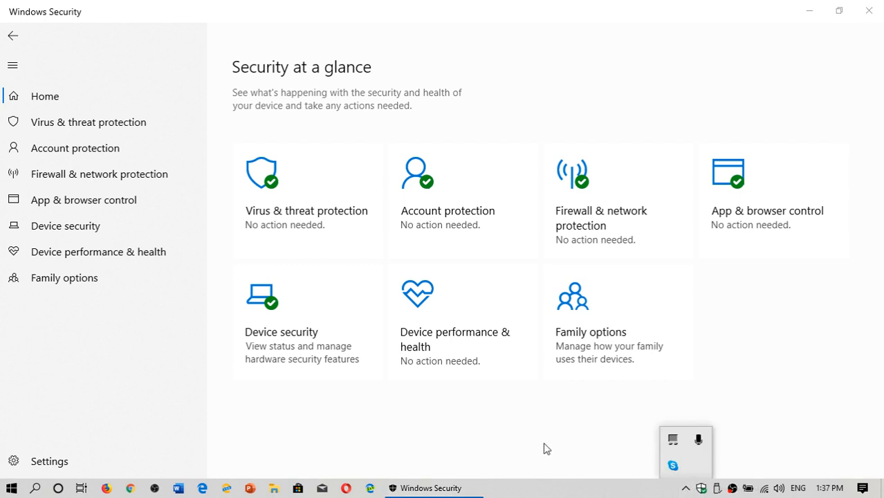
pyautogui.moveTo(345, 339)
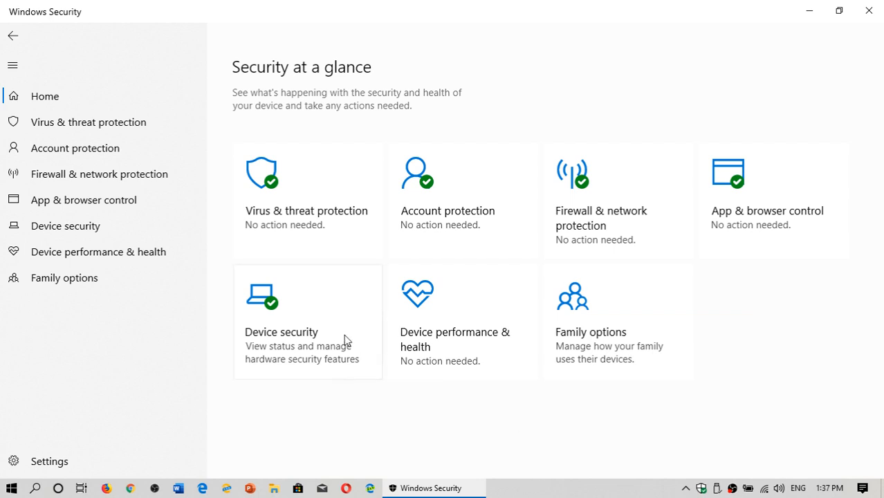
pyautogui.moveTo(283, 207)
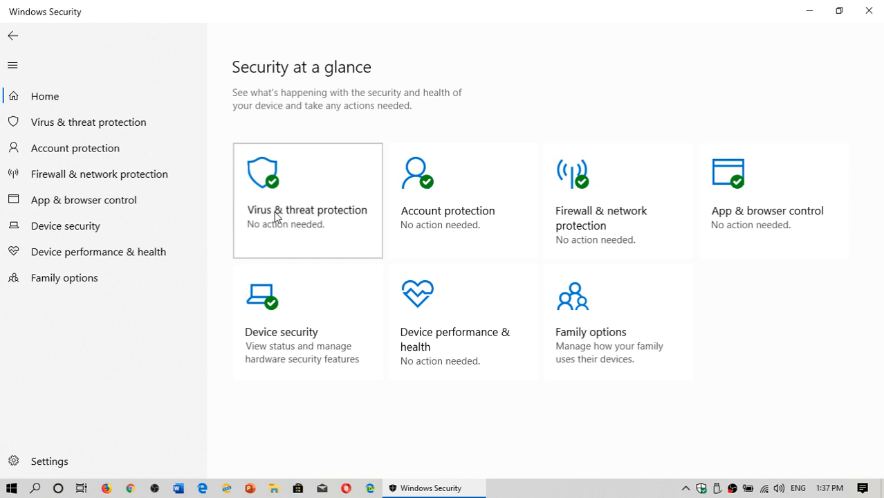
pyautogui.click(307, 200)
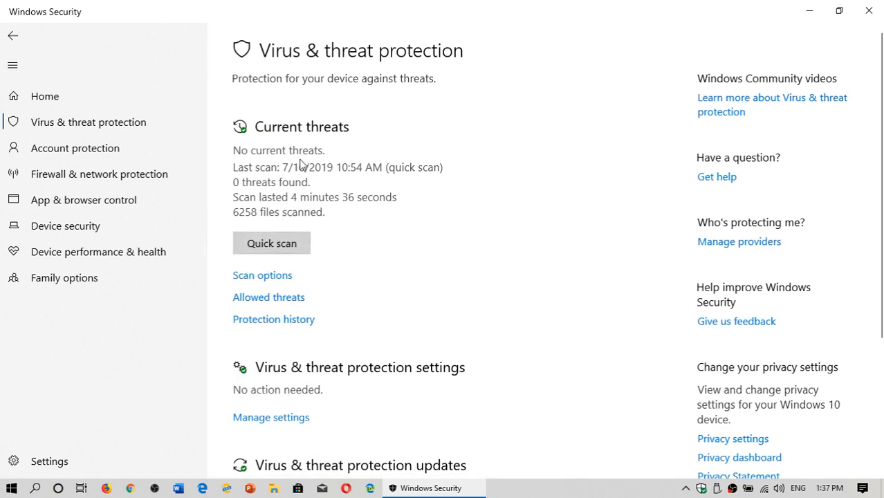
pyautogui.moveTo(385, 254)
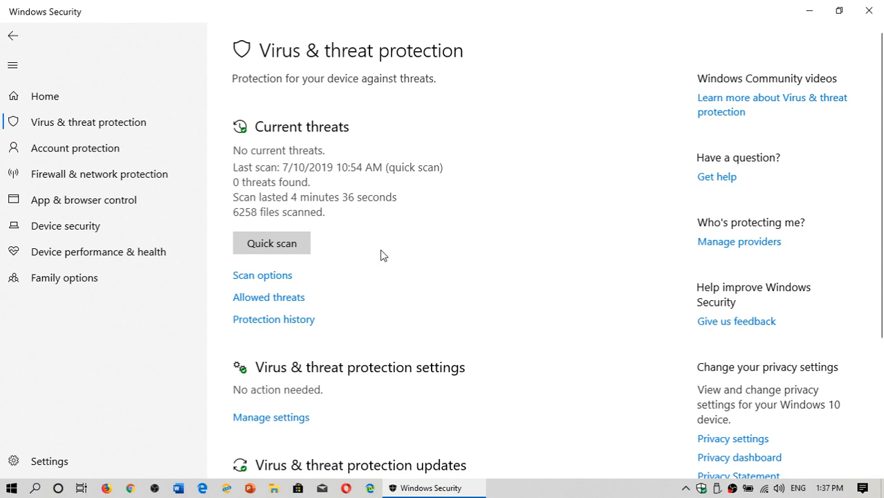
pyautogui.click(263, 274)
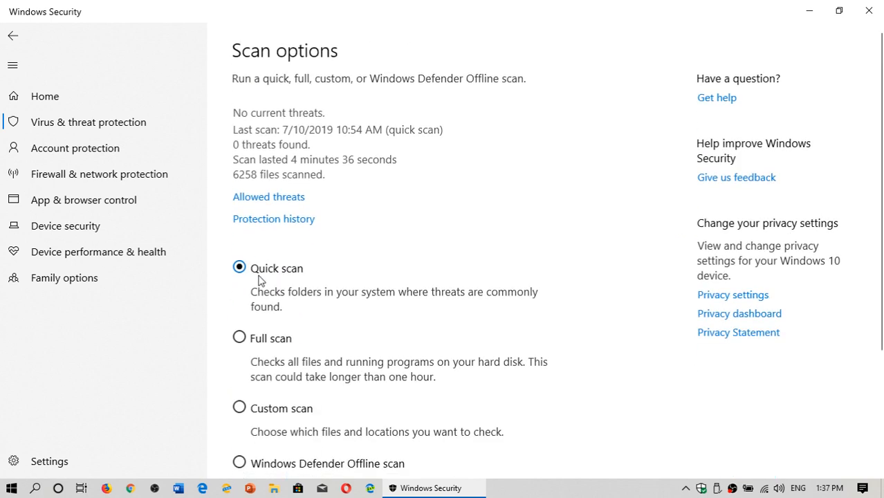
pyautogui.scroll(-3)
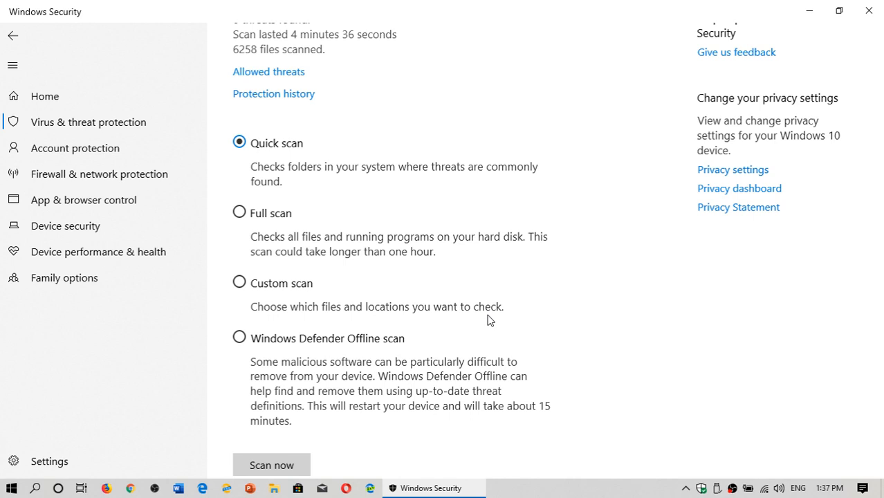
pyautogui.moveTo(487, 338)
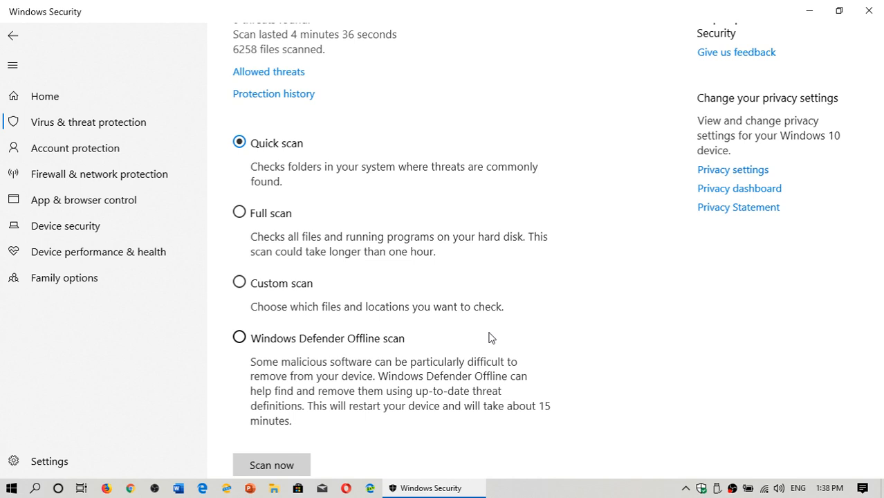
pyautogui.moveTo(290, 274)
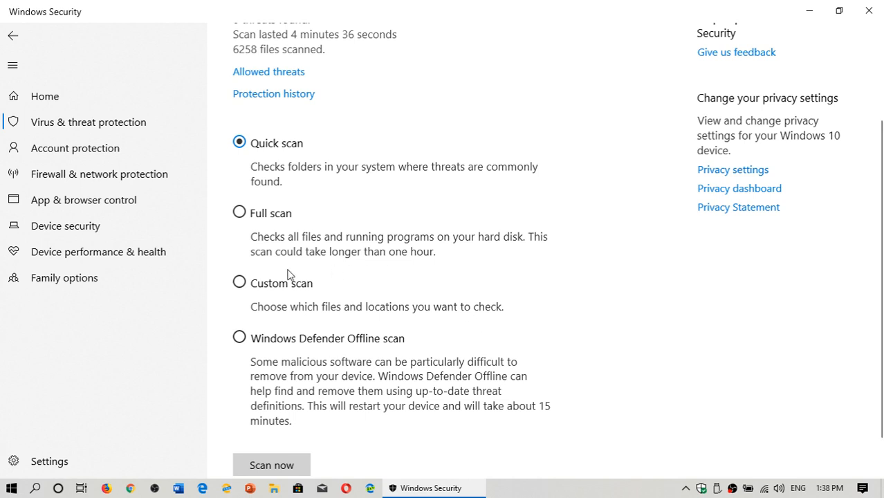
pyautogui.click(239, 282)
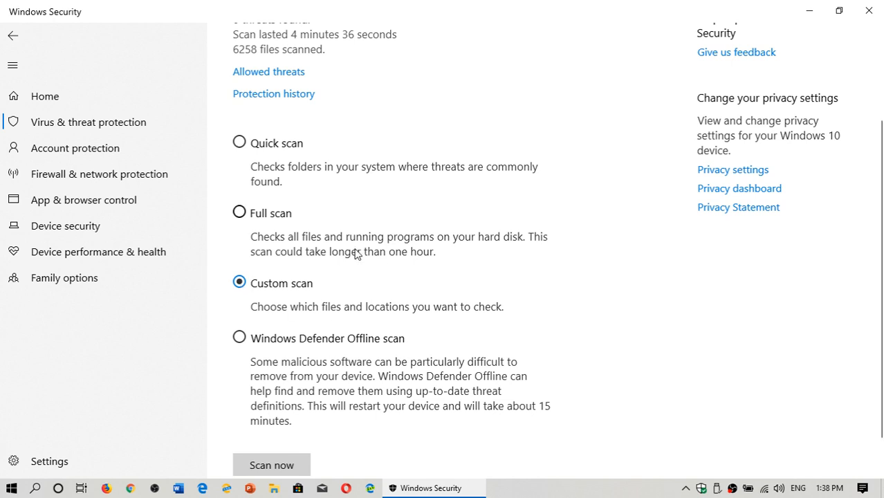
pyautogui.moveTo(358, 313)
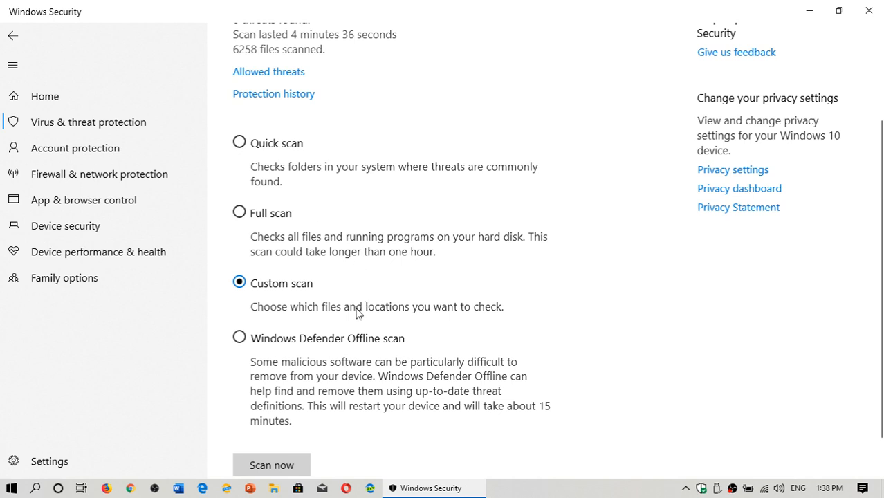
pyautogui.moveTo(239, 143)
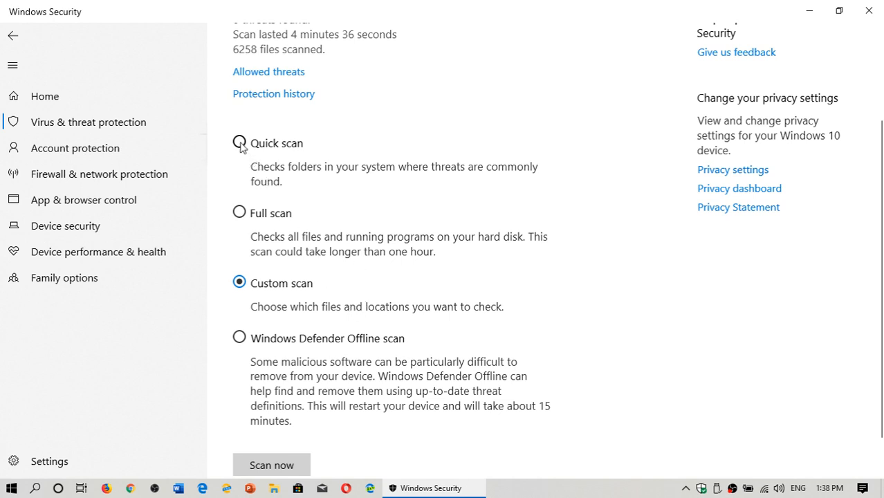
pyautogui.click(240, 143)
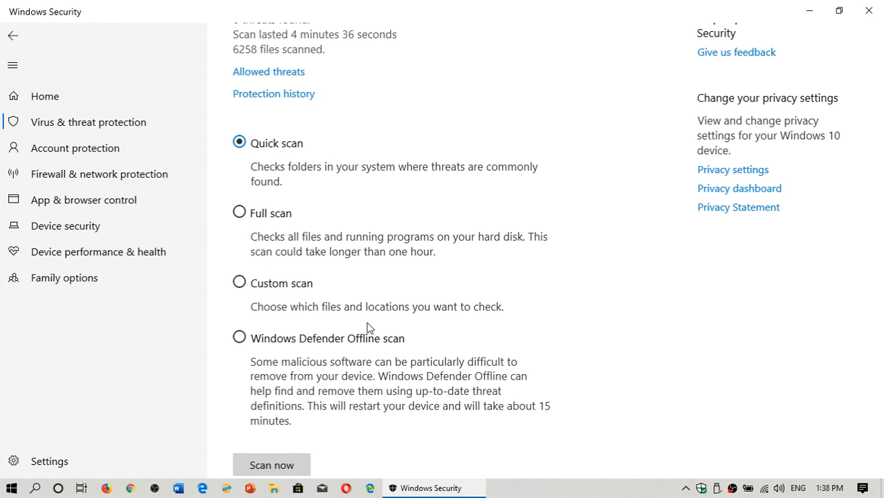
pyautogui.moveTo(547, 348)
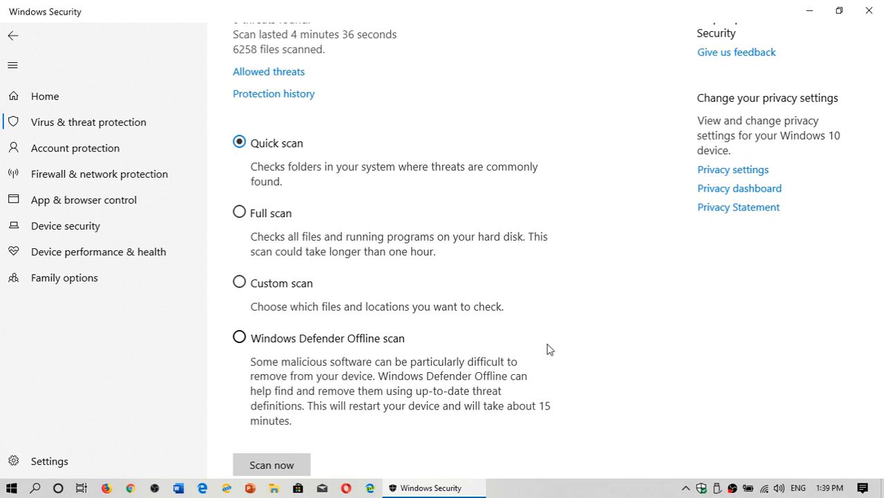
pyautogui.moveTo(611, 219)
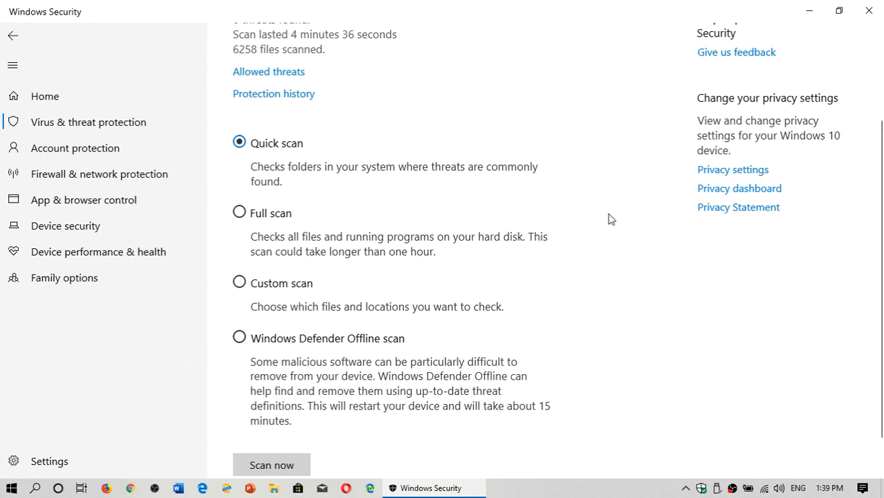
pyautogui.scroll(3)
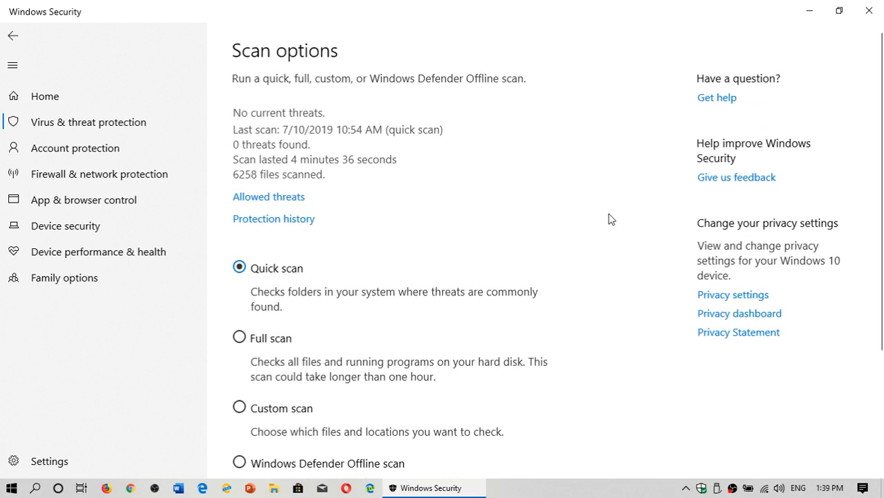